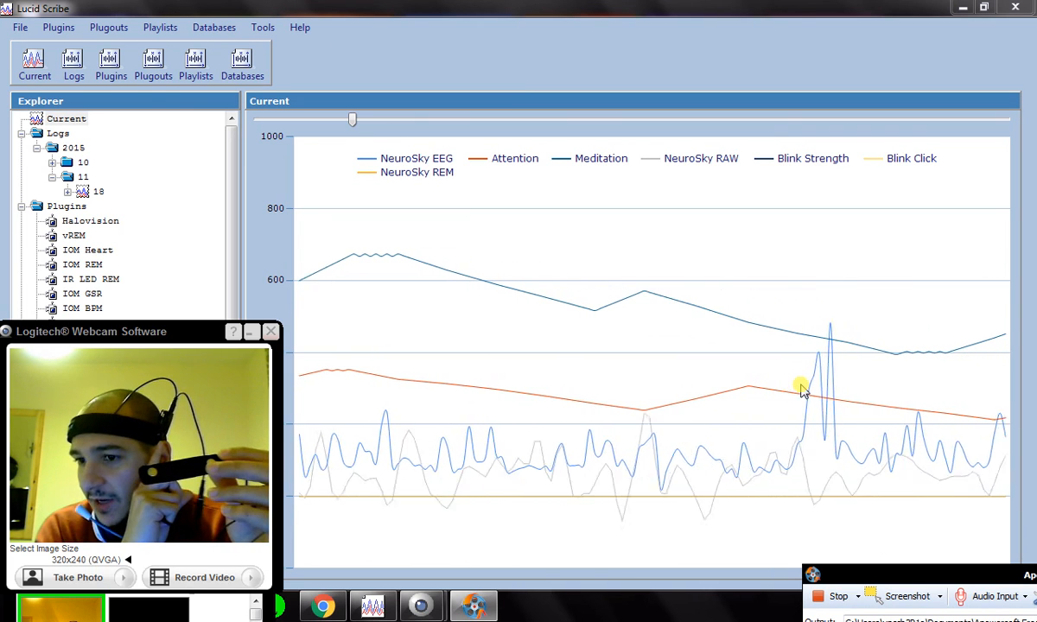
Select Current in the Explorer tree to show the live NeuroSky EEG chart over the webcam window
{"action": "left_click", "coordinate": [271, 332]}
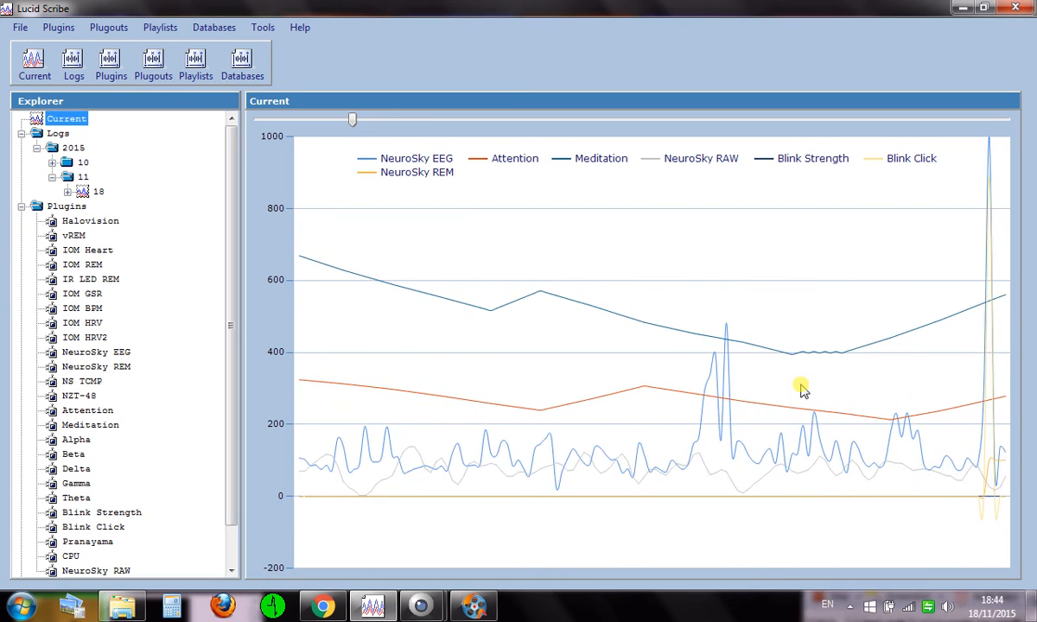